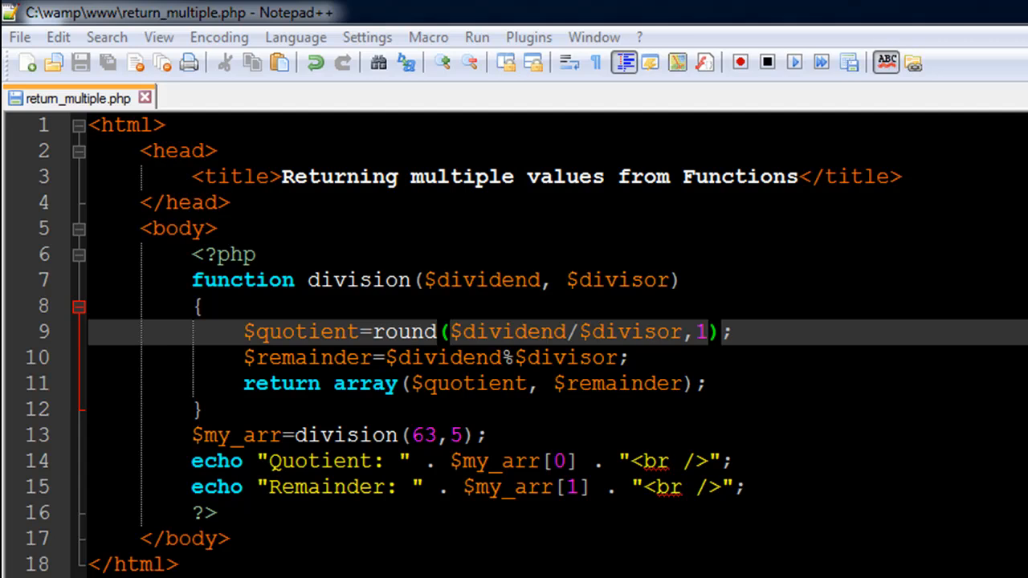
pyautogui.moveTo(319, 428)
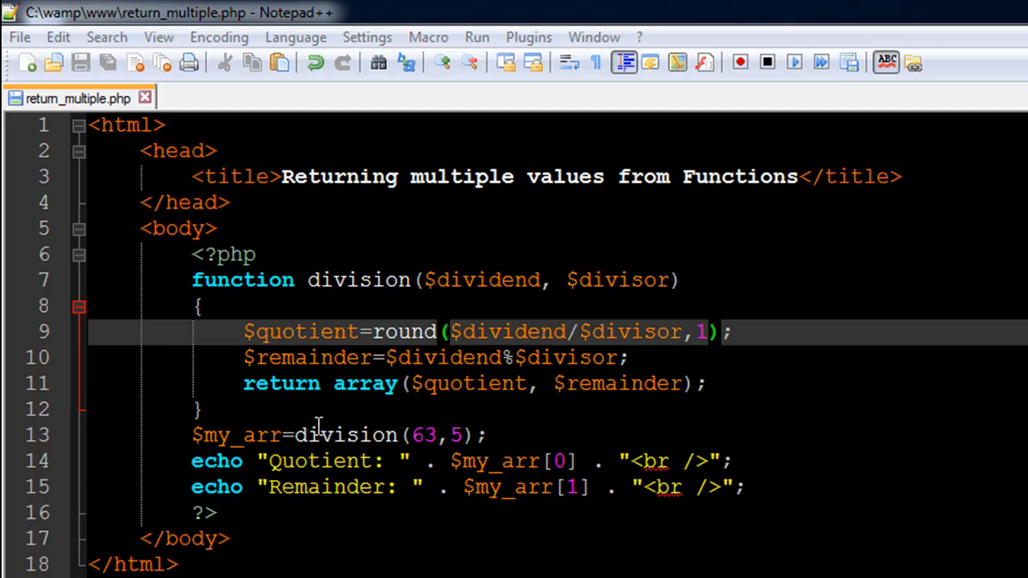
pyautogui.moveTo(401, 227)
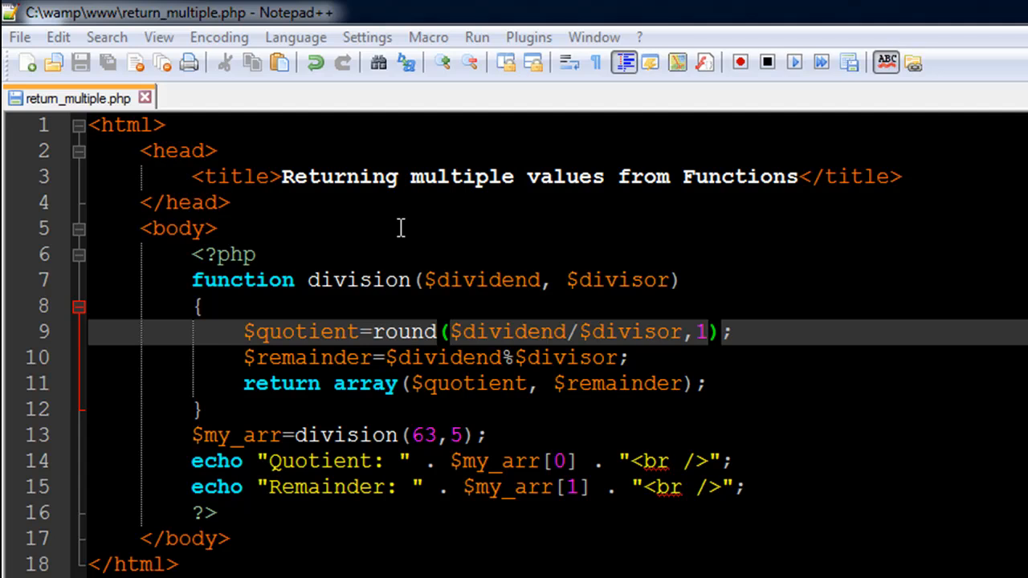
pyautogui.moveTo(284, 406)
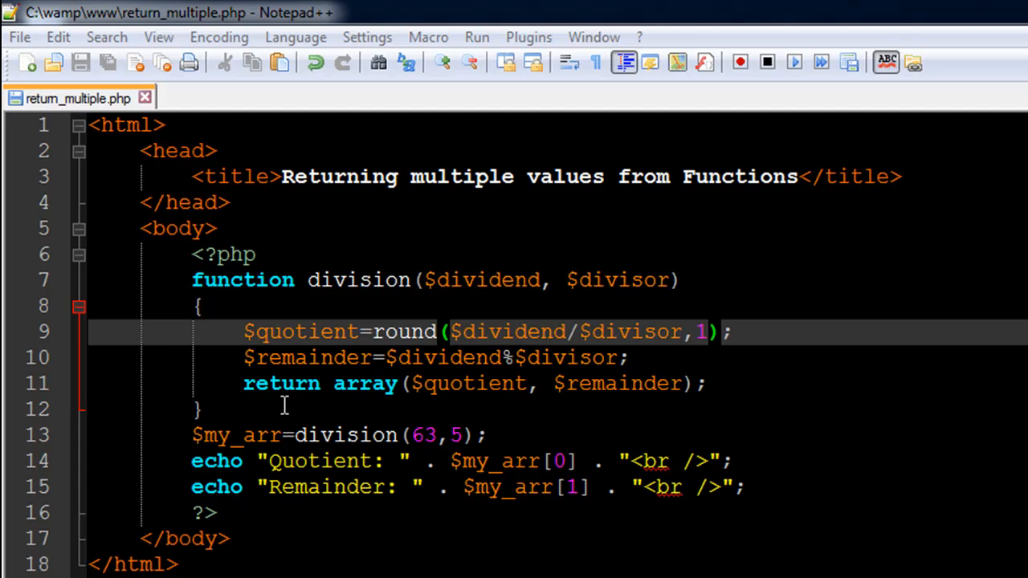
pyautogui.moveTo(274, 371)
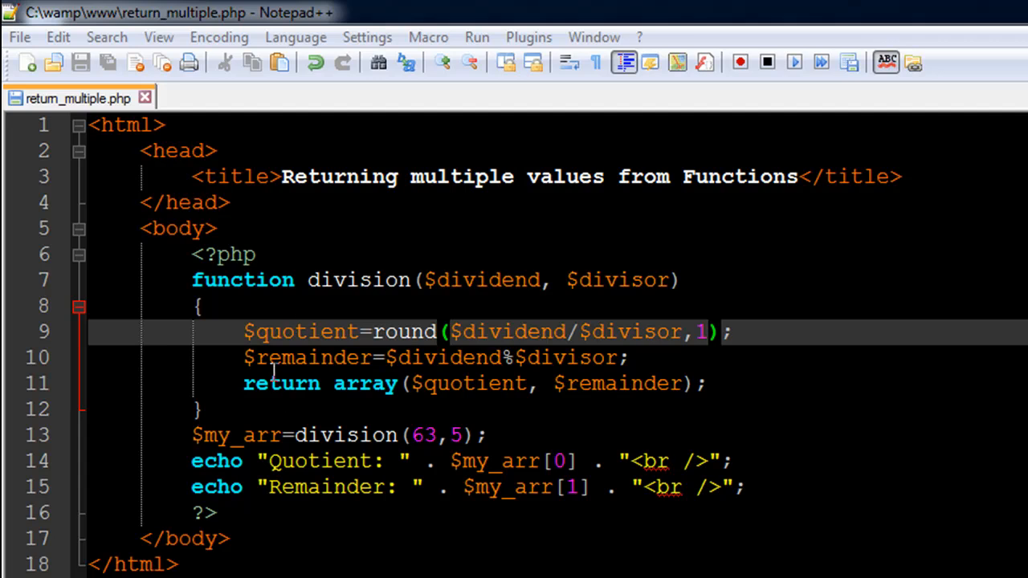
pyautogui.moveTo(482, 386)
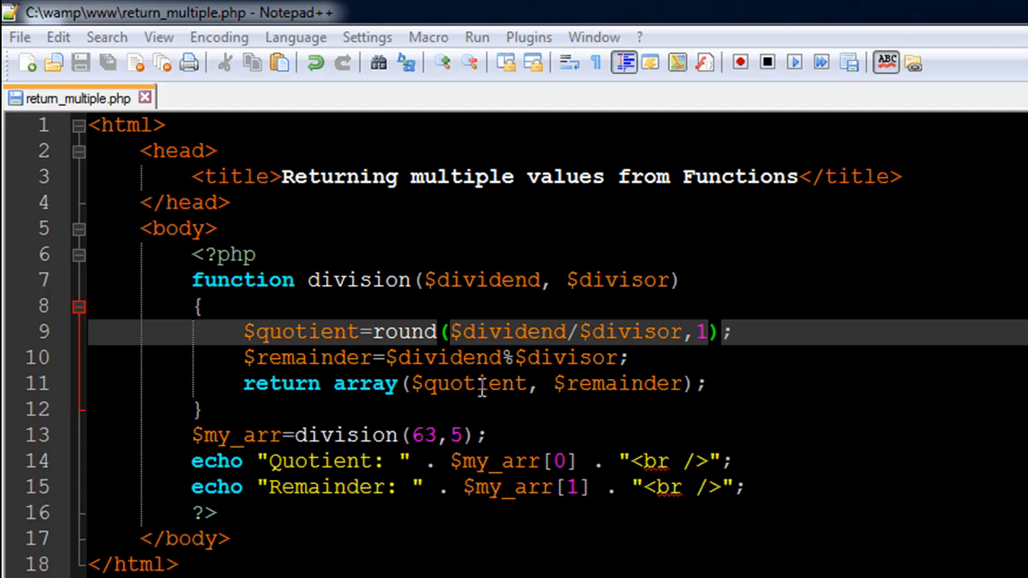
pyautogui.moveTo(333, 377)
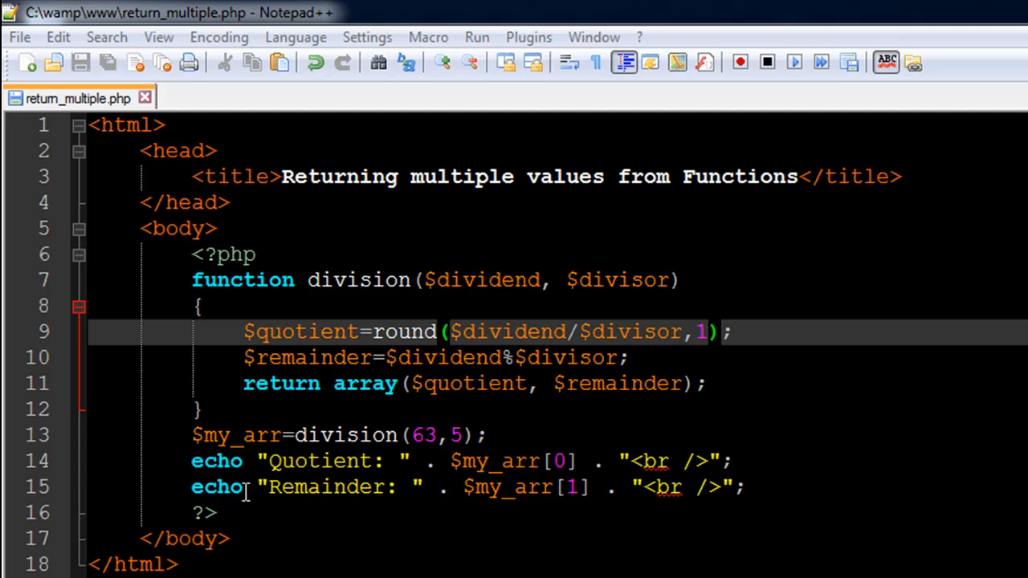
pyautogui.moveTo(152, 477)
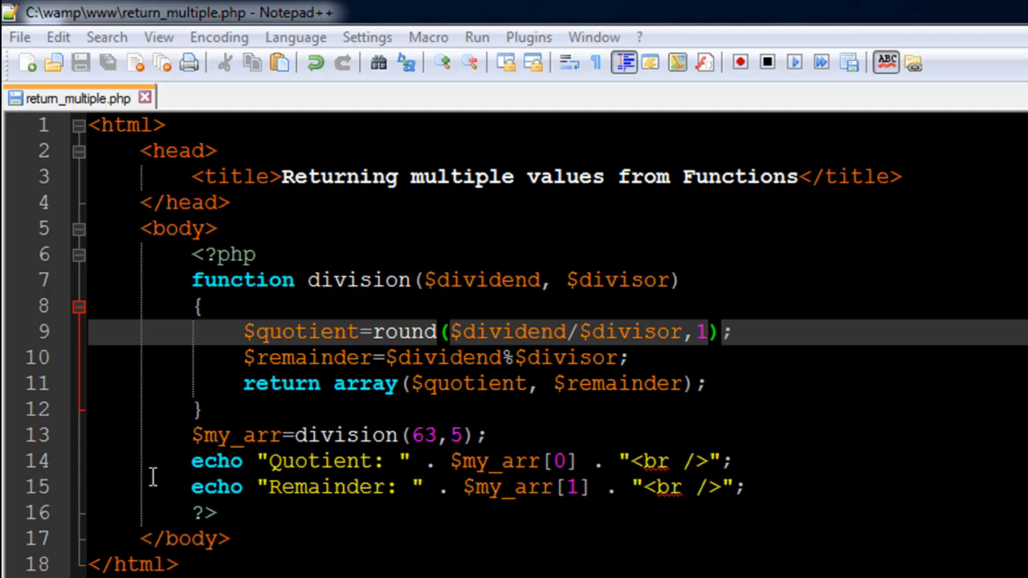
pyautogui.moveTo(259, 553)
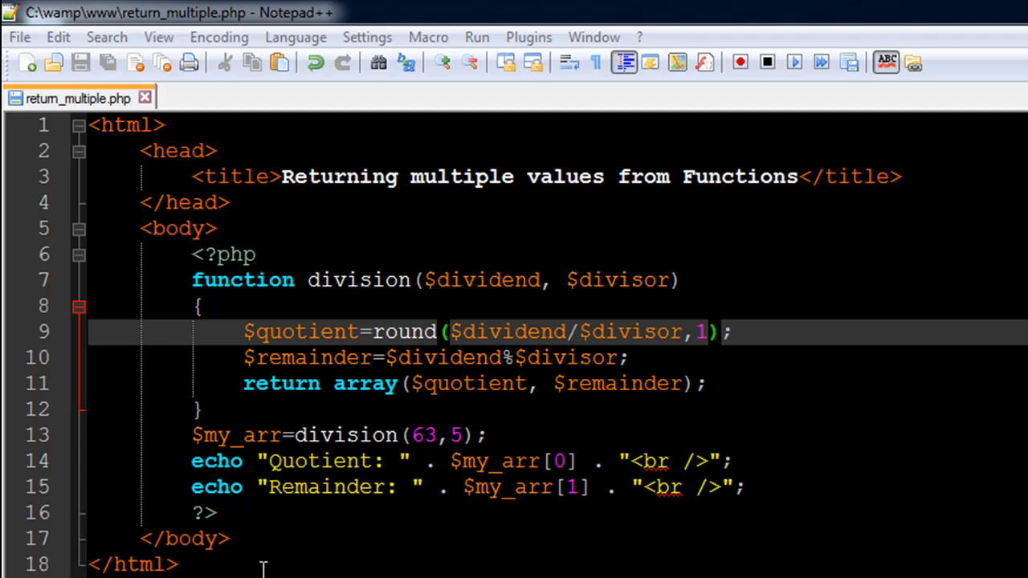
pyautogui.moveTo(353, 377)
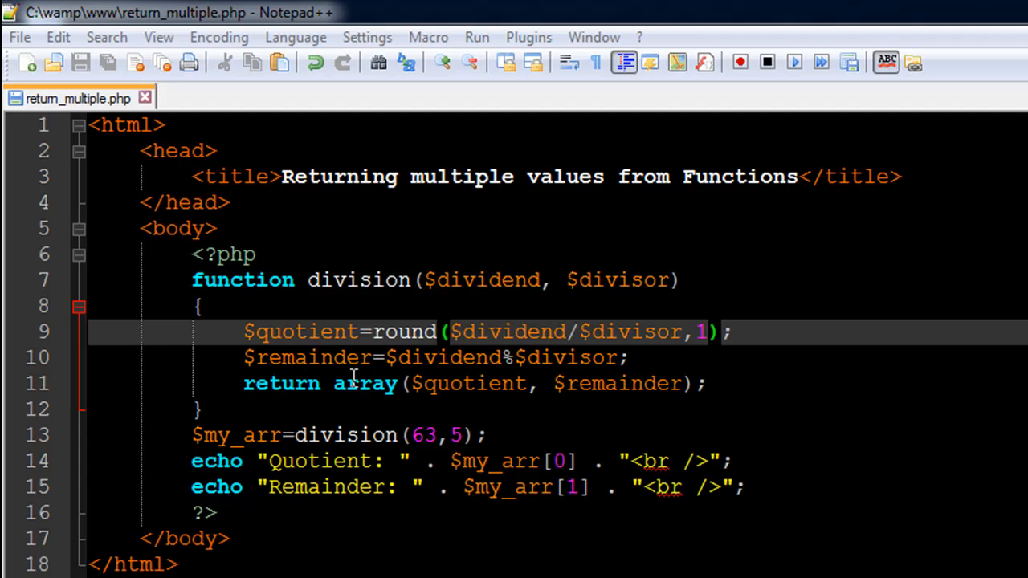
pyautogui.moveTo(550, 344)
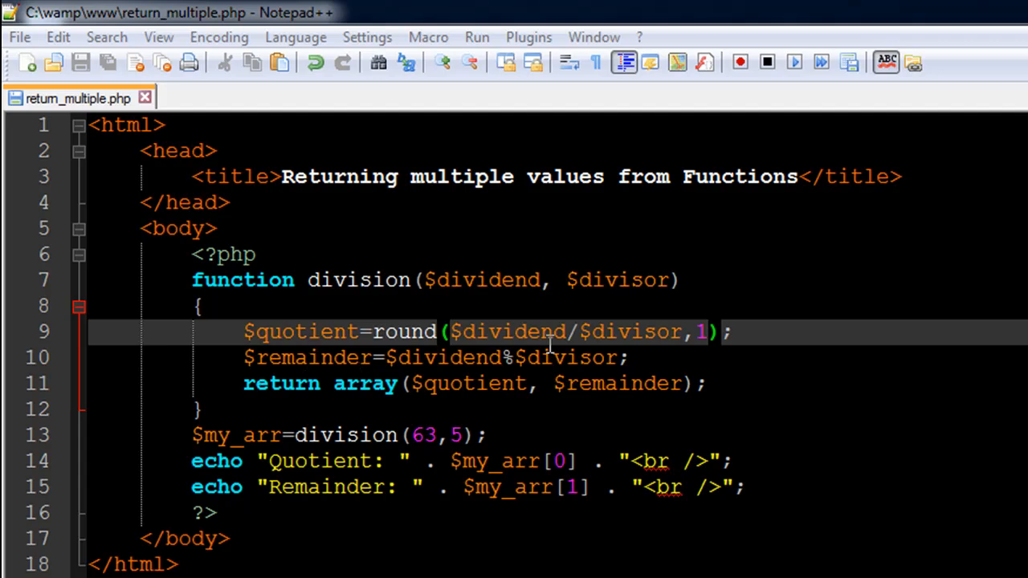
pyautogui.moveTo(506, 369)
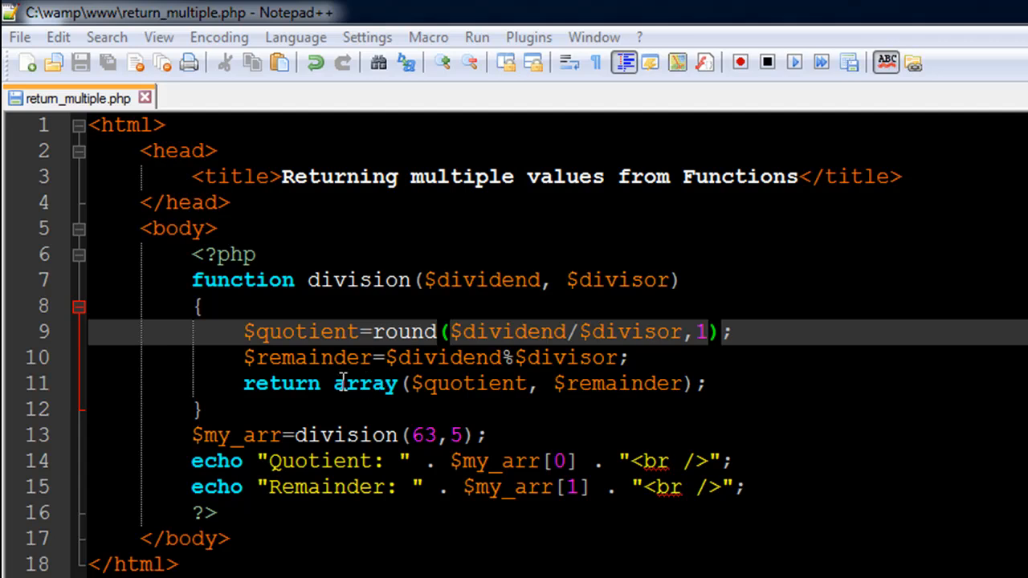
pyautogui.moveTo(49, 410)
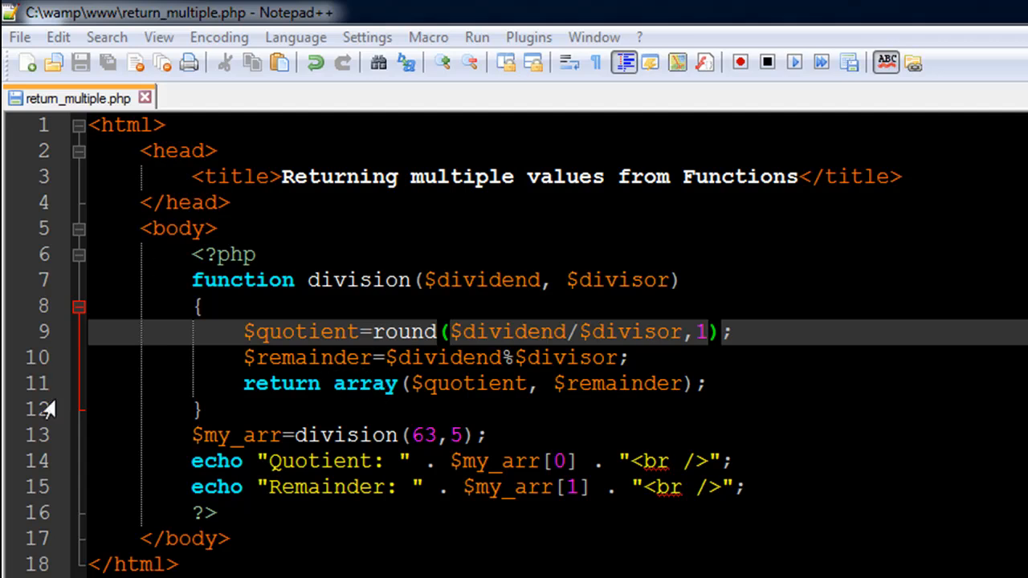
pyautogui.moveTo(328, 366)
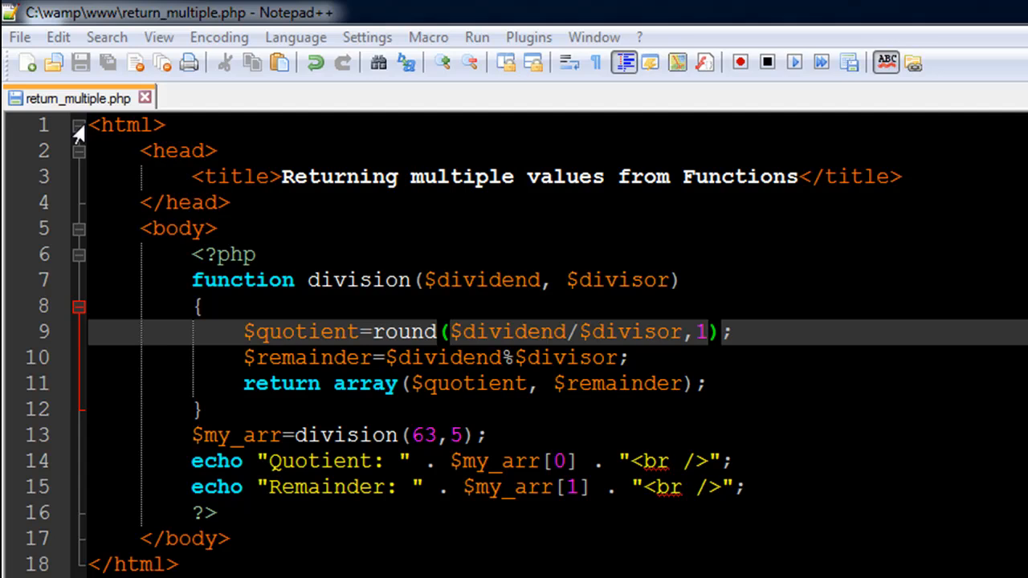
pyautogui.moveTo(44, 123)
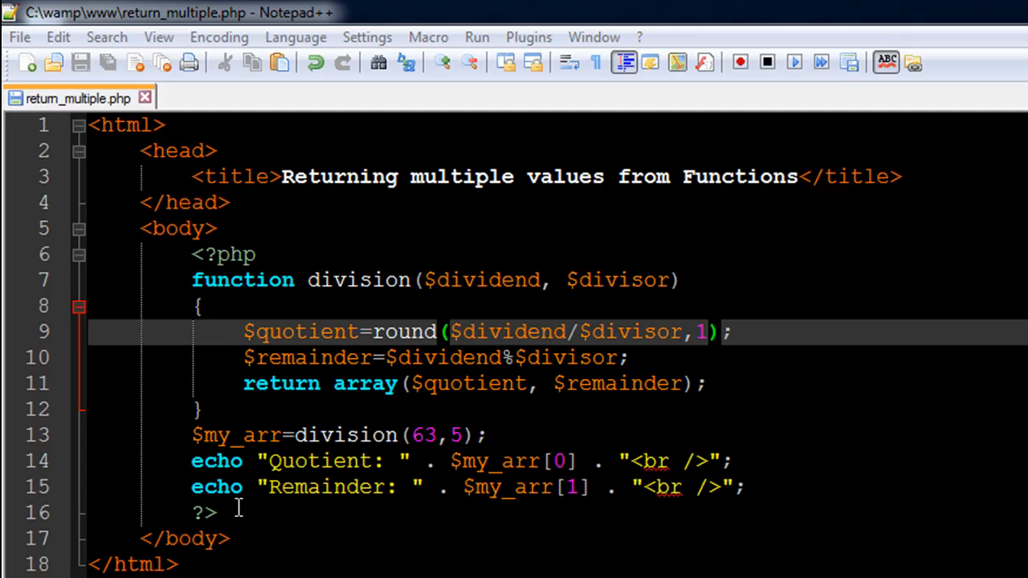
pyautogui.moveTo(209, 322)
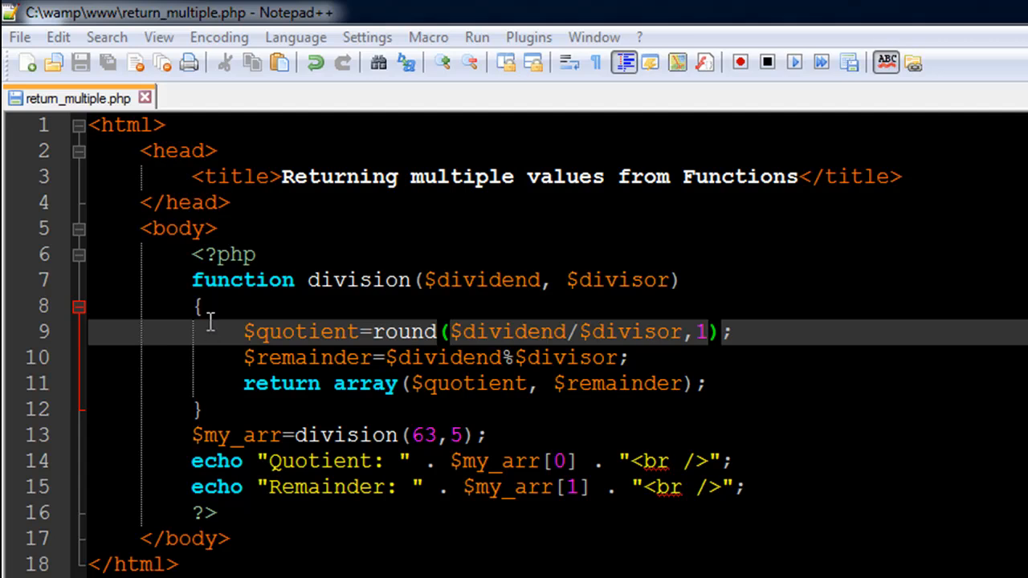
pyautogui.moveTo(295, 299)
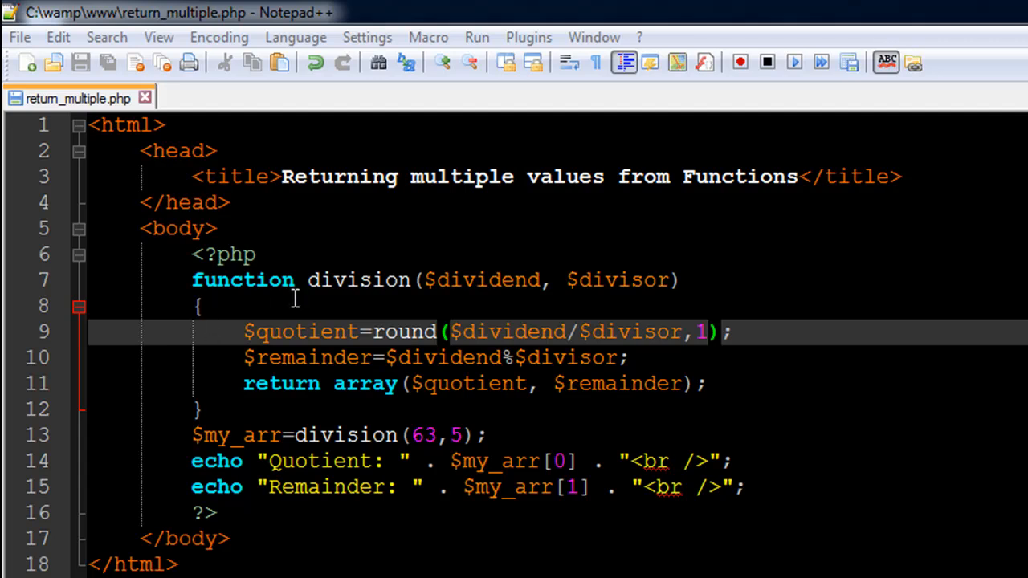
pyautogui.moveTo(402, 296)
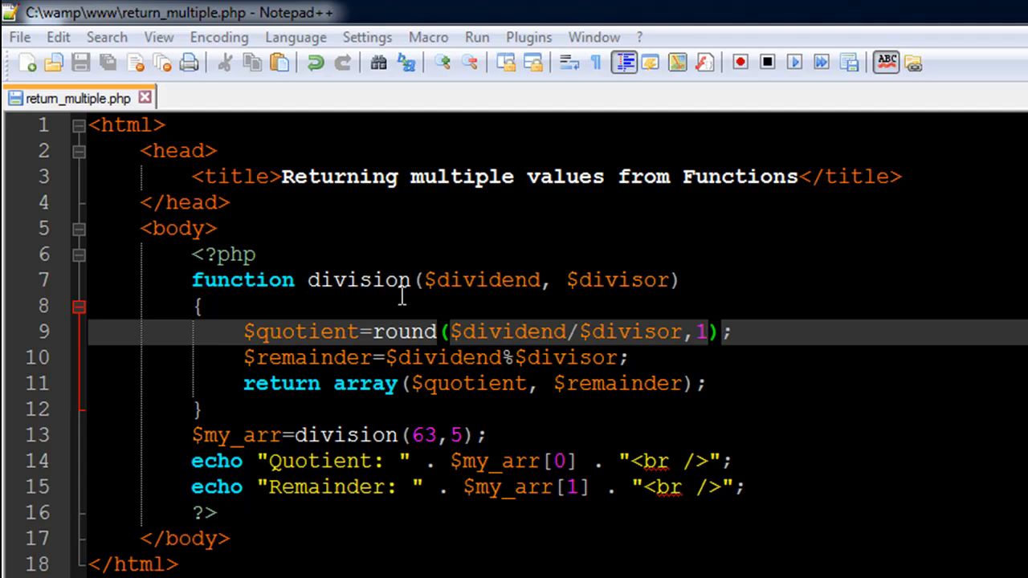
pyautogui.moveTo(602, 321)
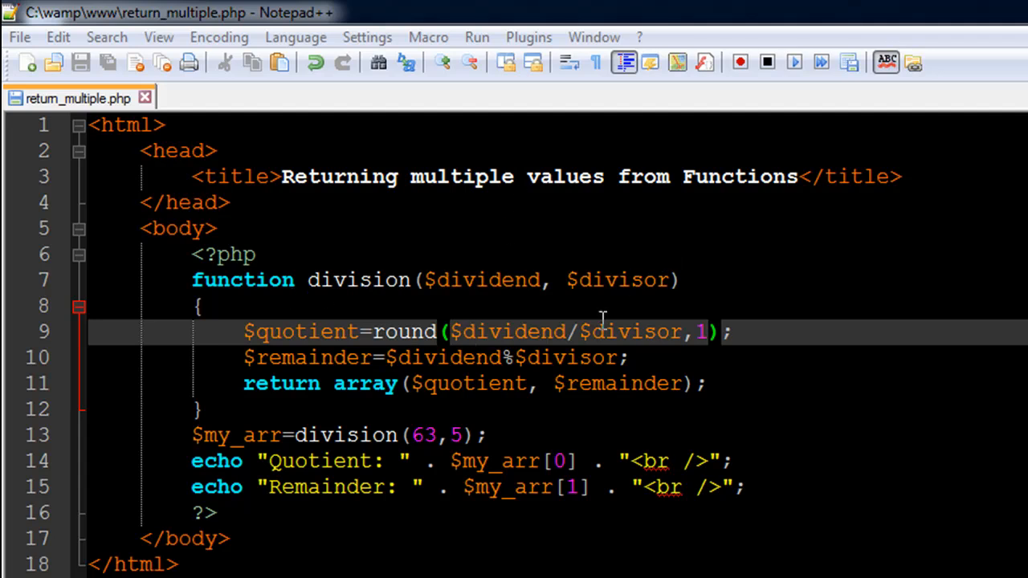
pyautogui.moveTo(454, 294)
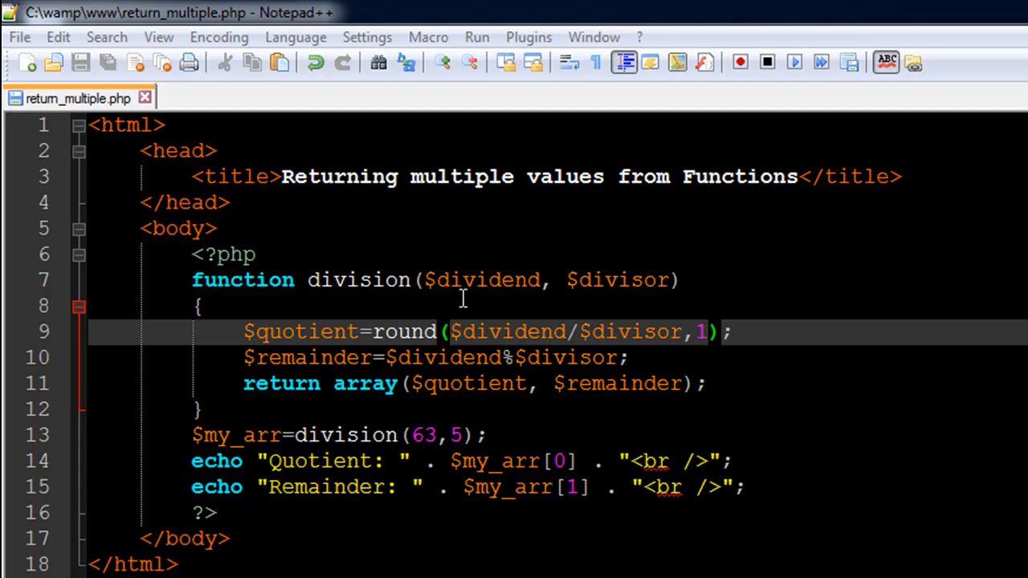
pyautogui.moveTo(645, 231)
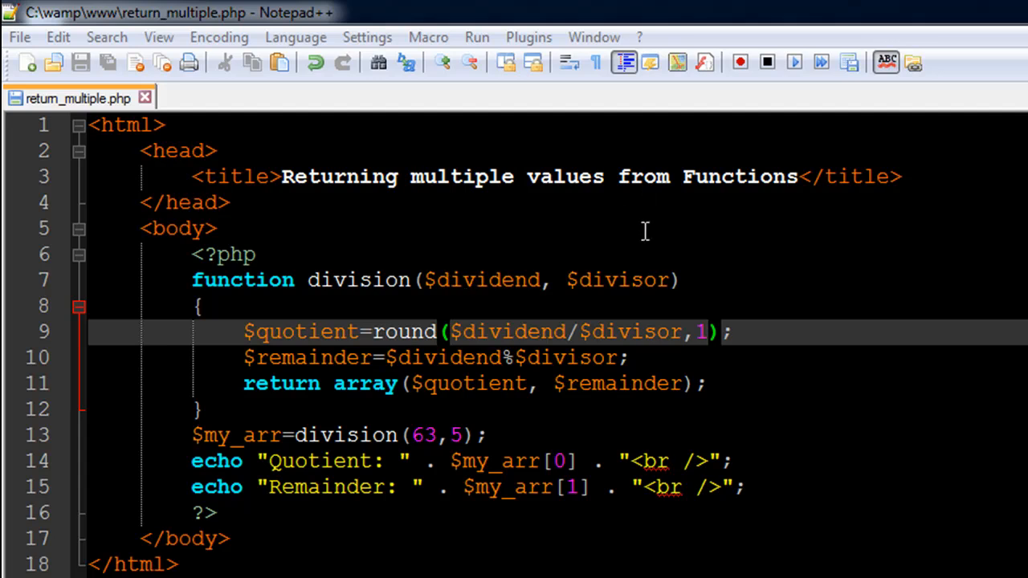
pyautogui.moveTo(408, 271)
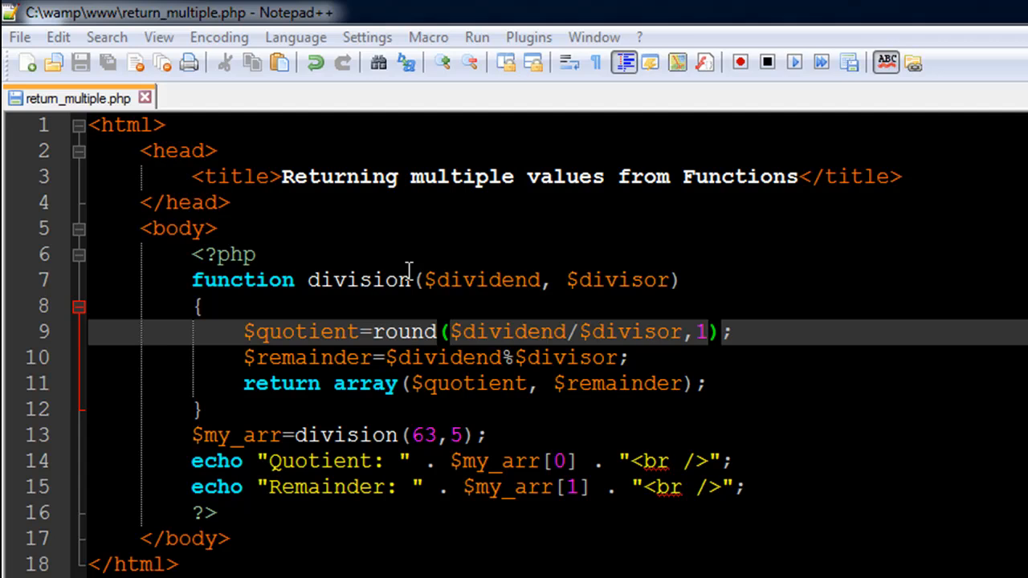
pyautogui.moveTo(348, 282)
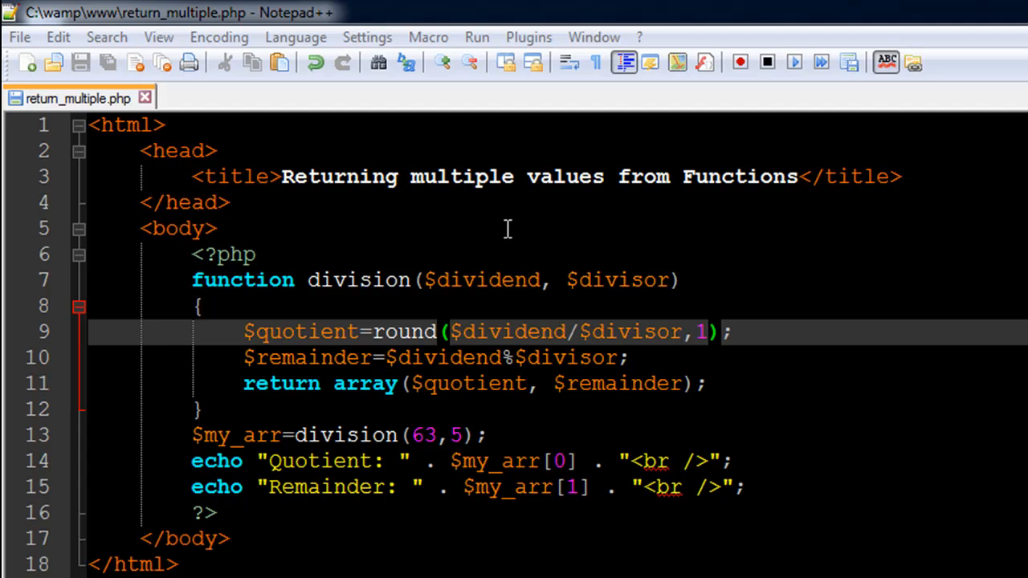
pyautogui.moveTo(307, 310)
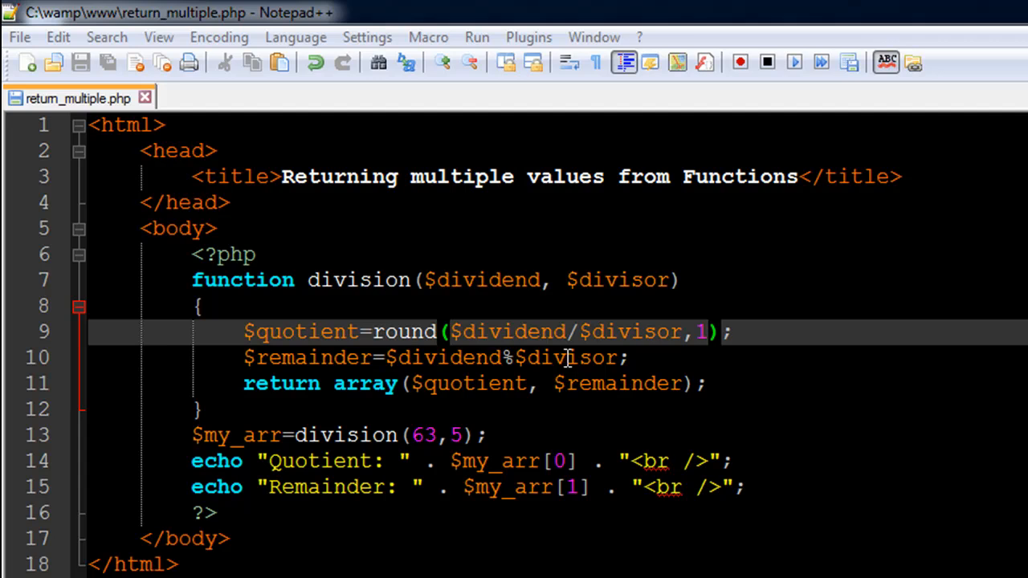
pyautogui.moveTo(572, 331)
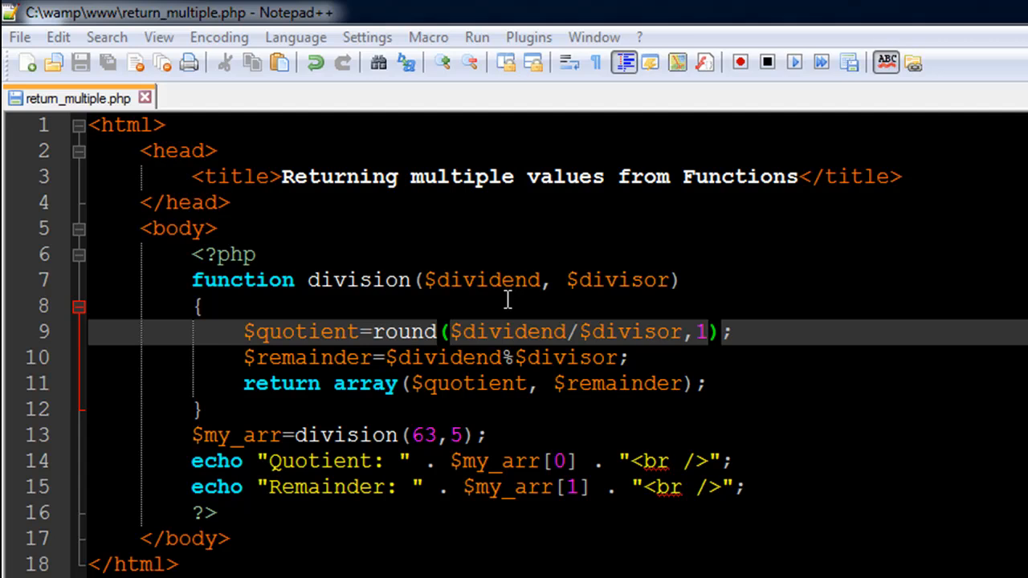
pyautogui.moveTo(649, 285)
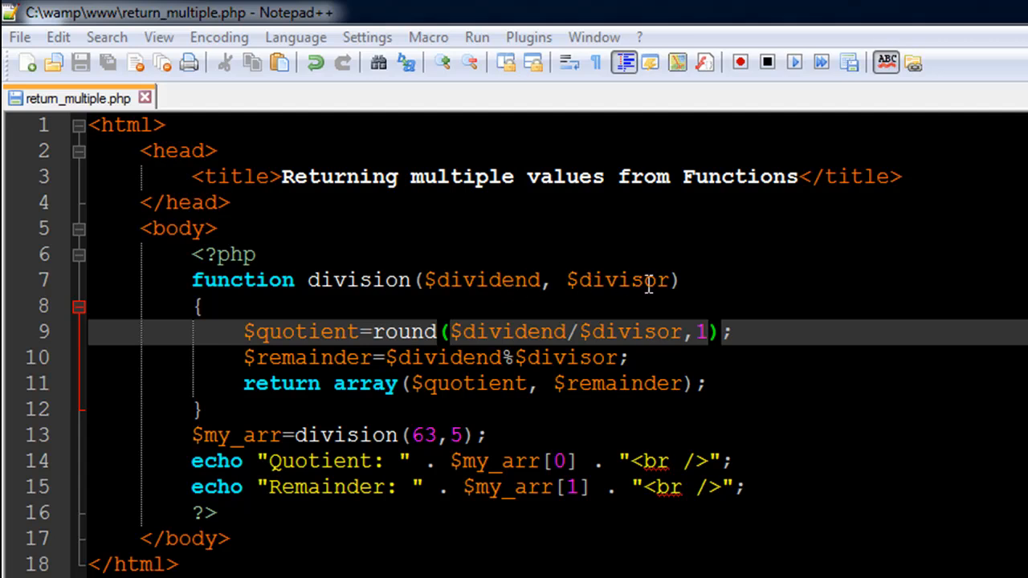
pyautogui.moveTo(700, 337)
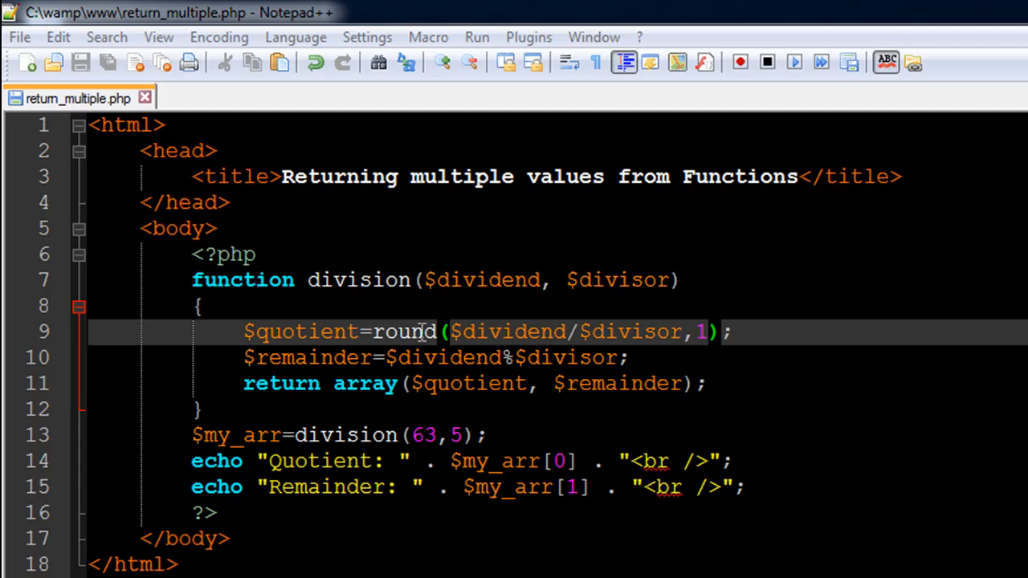
pyautogui.moveTo(614, 332)
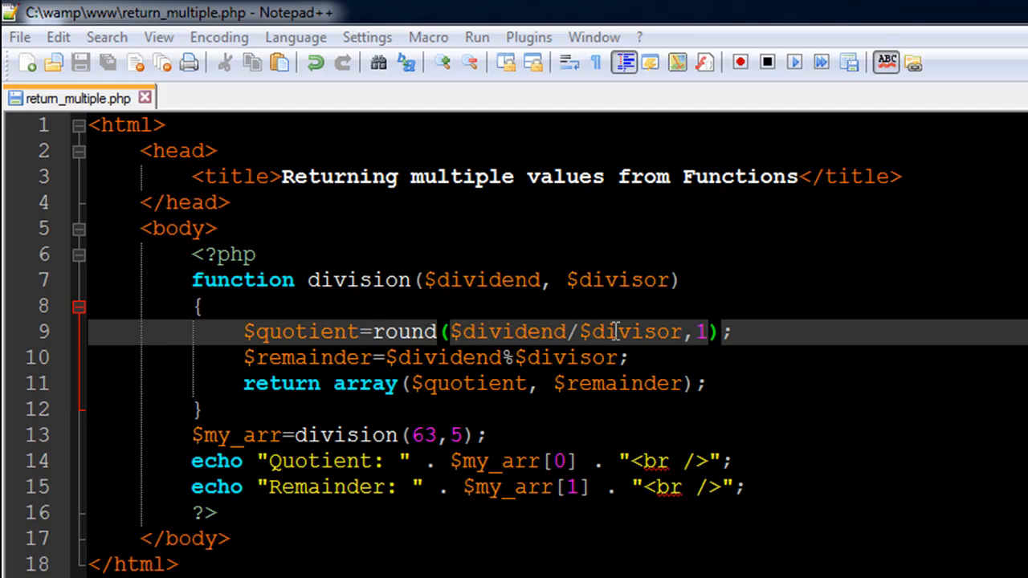
pyautogui.moveTo(654, 332)
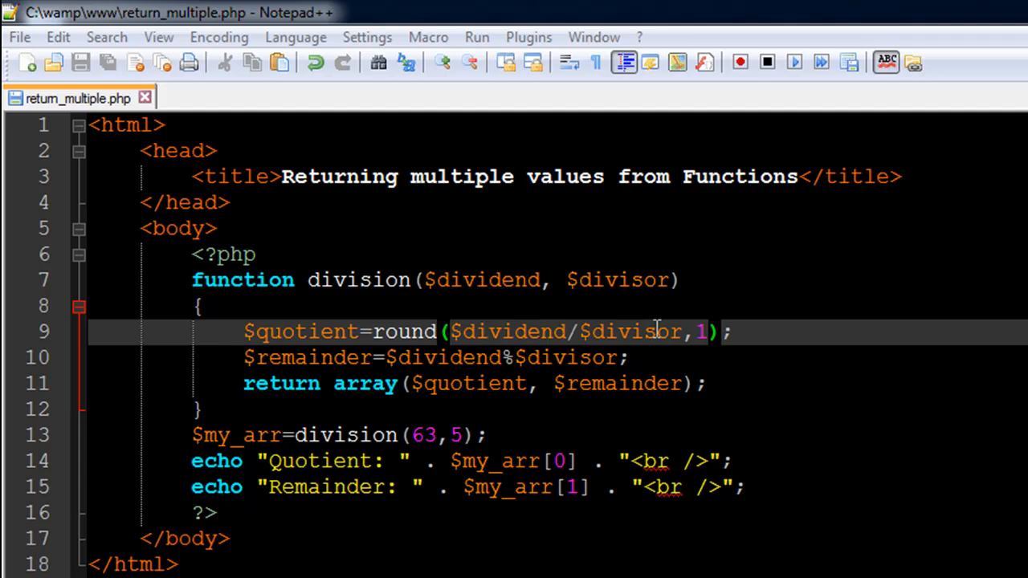
pyautogui.moveTo(112, 283)
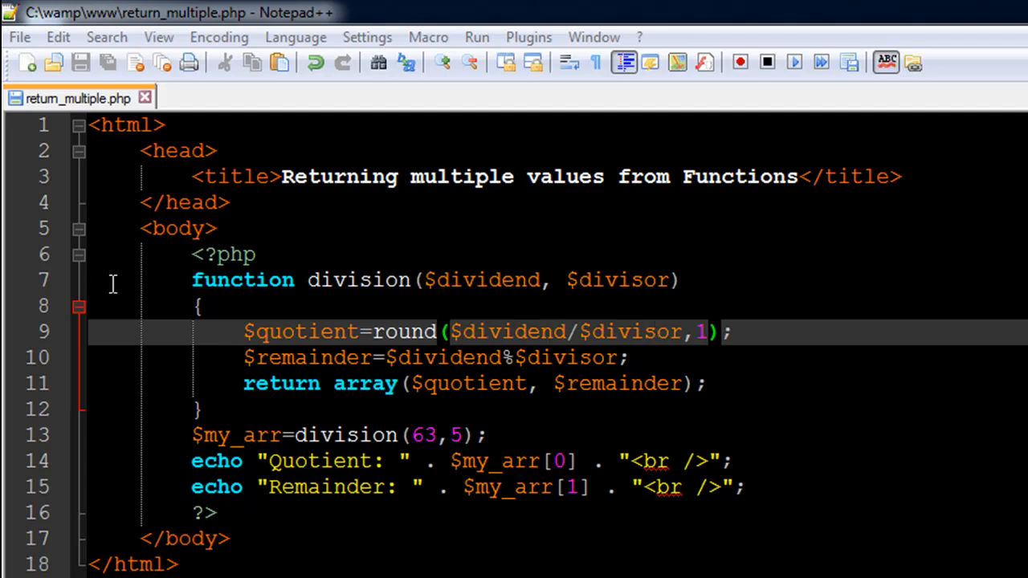
pyautogui.moveTo(361, 335)
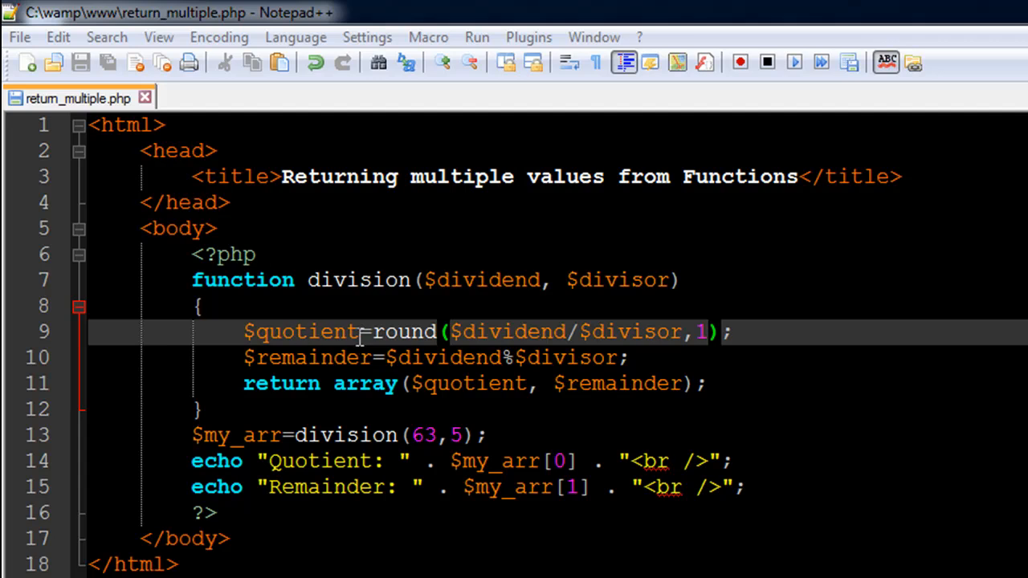
pyautogui.moveTo(522, 368)
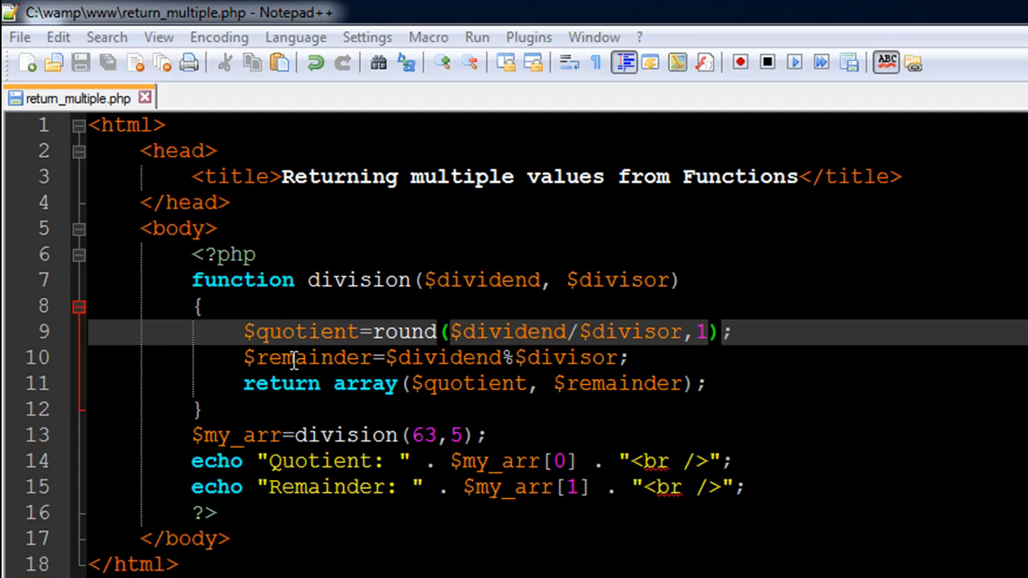
pyautogui.moveTo(650, 285)
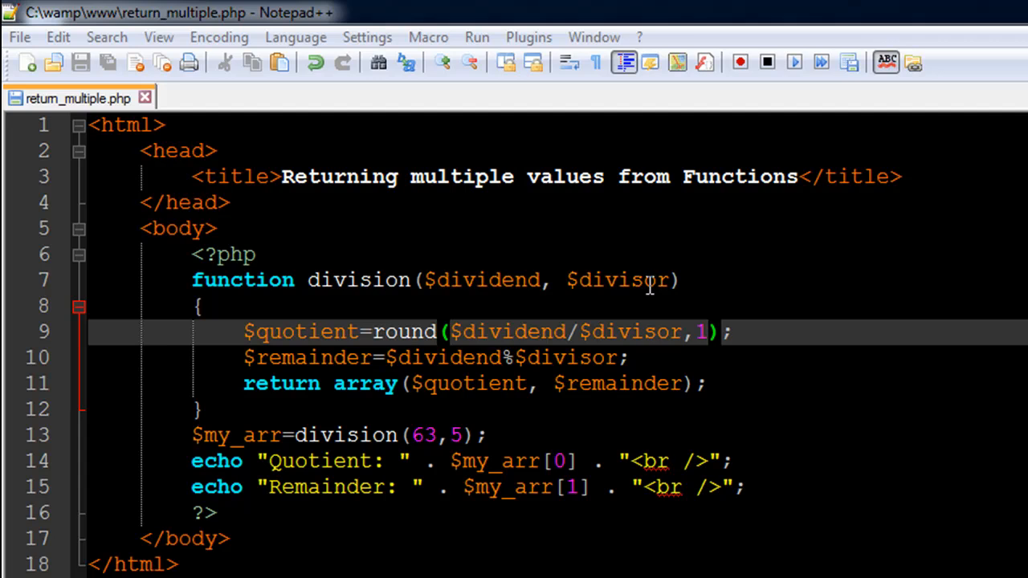
pyautogui.moveTo(463, 273)
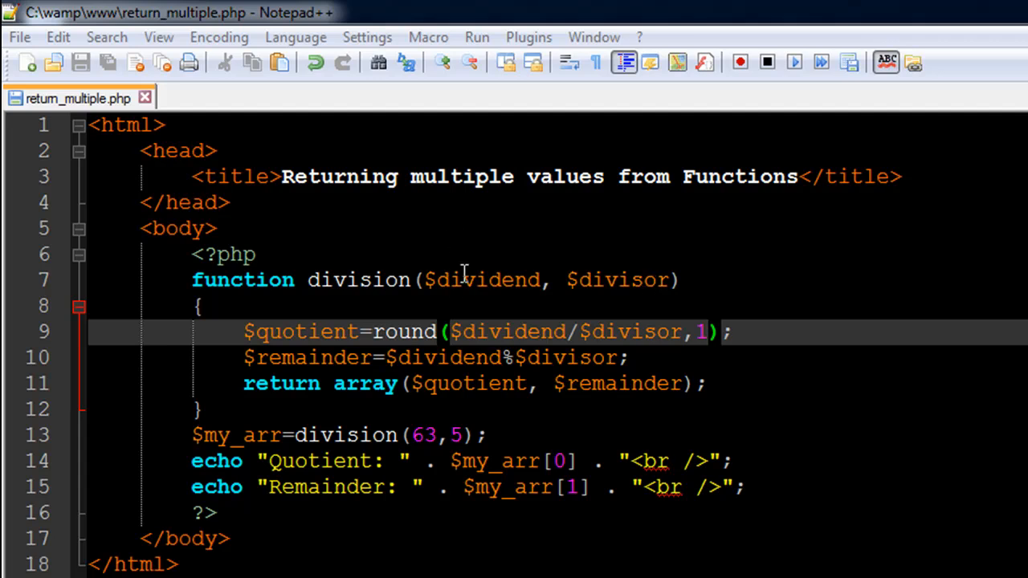
pyautogui.moveTo(586, 290)
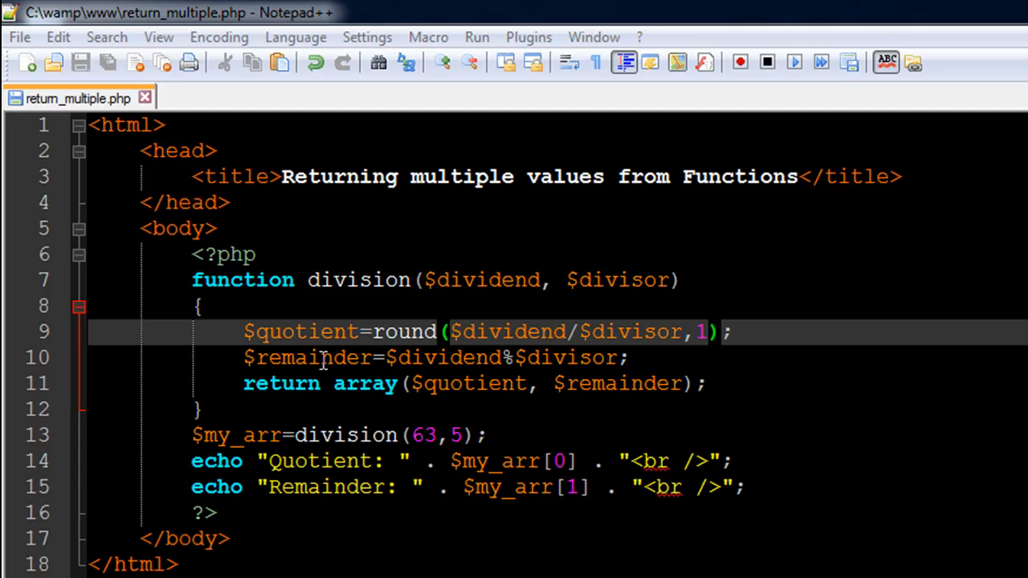
pyautogui.moveTo(624, 232)
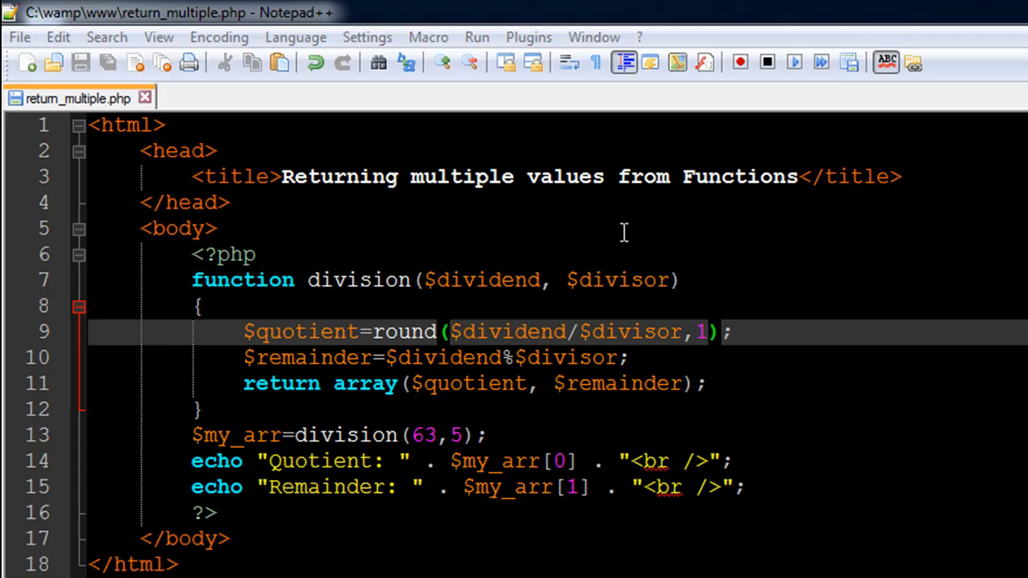
pyautogui.moveTo(407, 412)
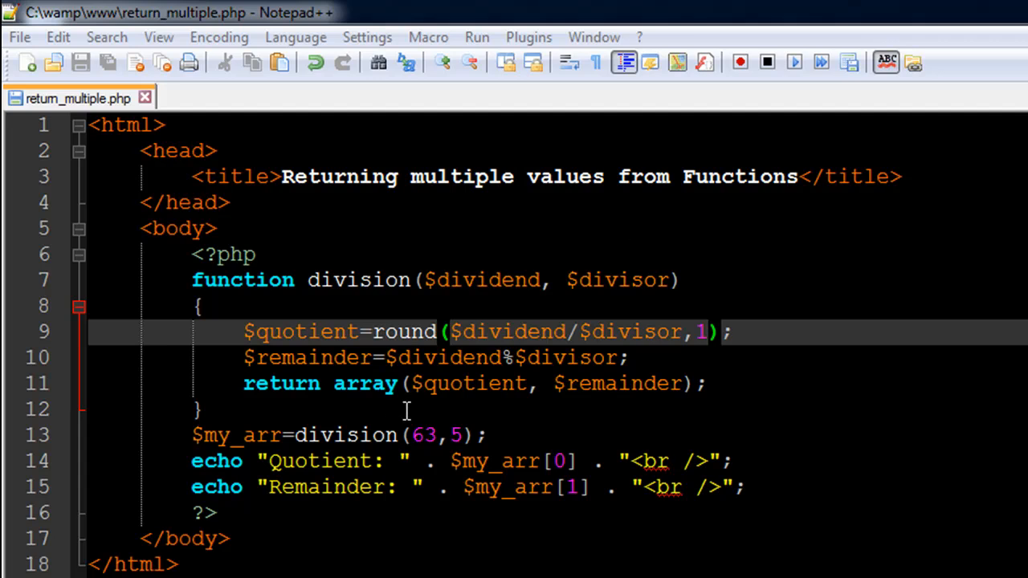
pyautogui.moveTo(320, 338)
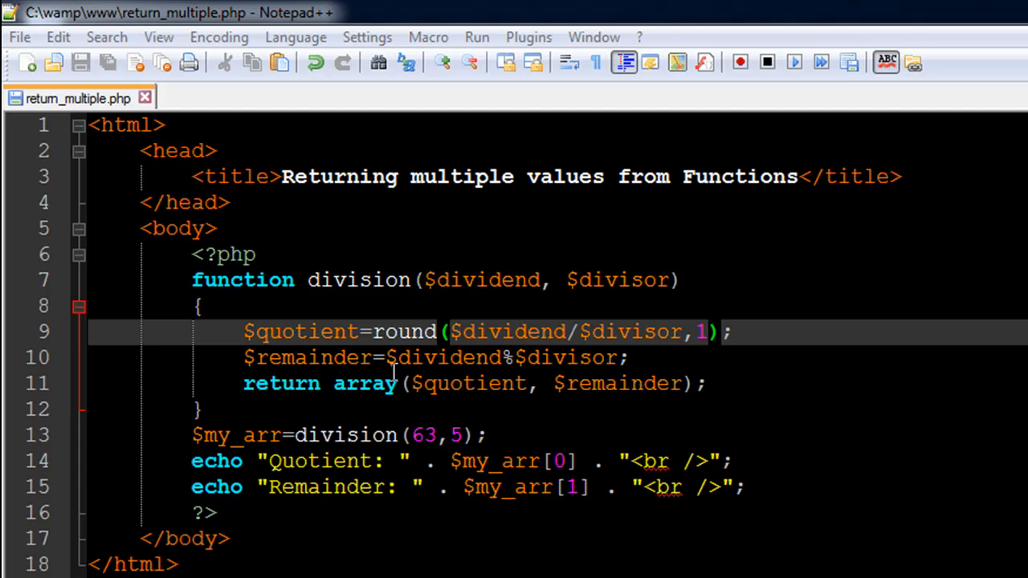
pyautogui.moveTo(582, 383)
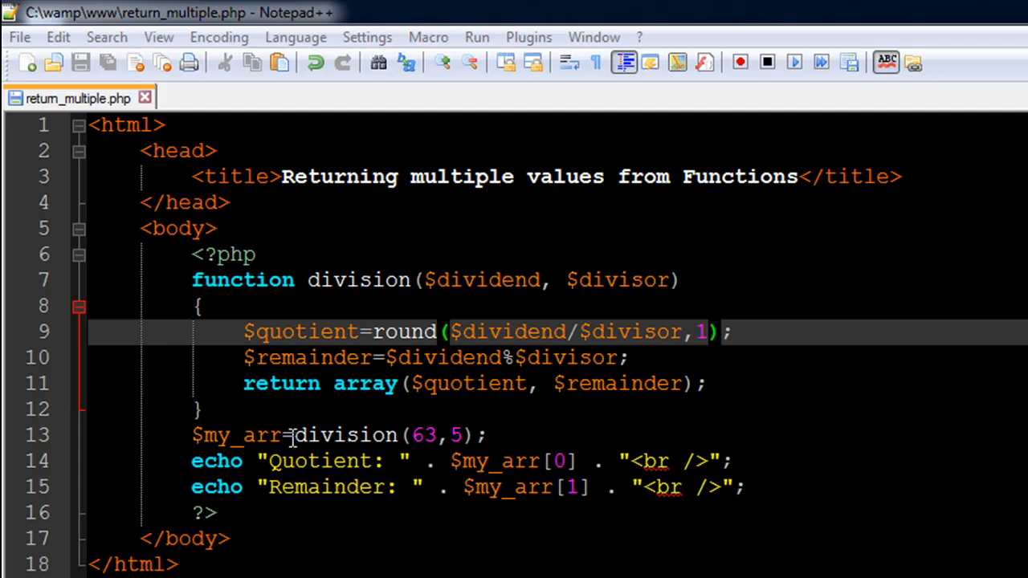
pyautogui.moveTo(541, 291)
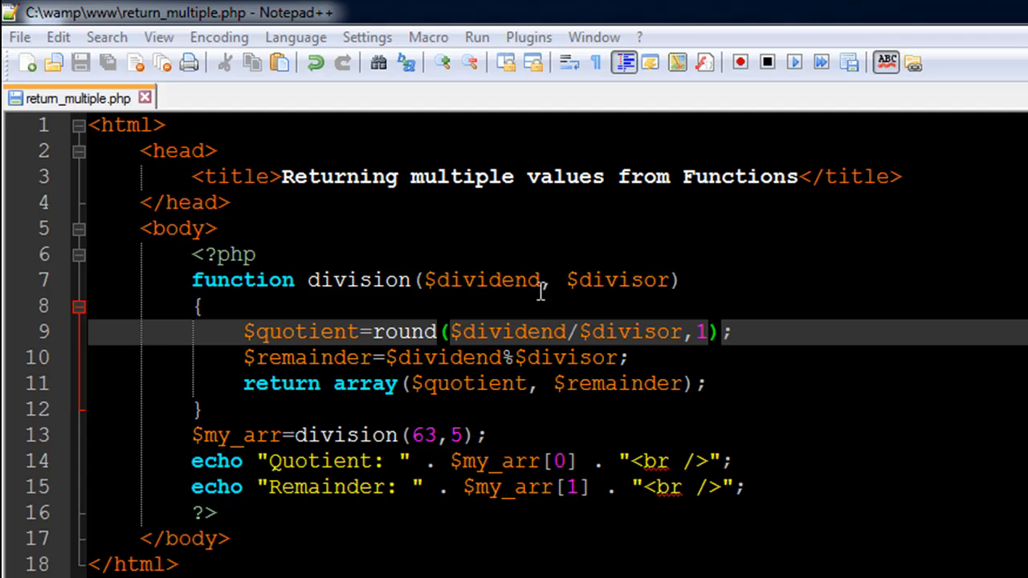
pyautogui.moveTo(490, 460)
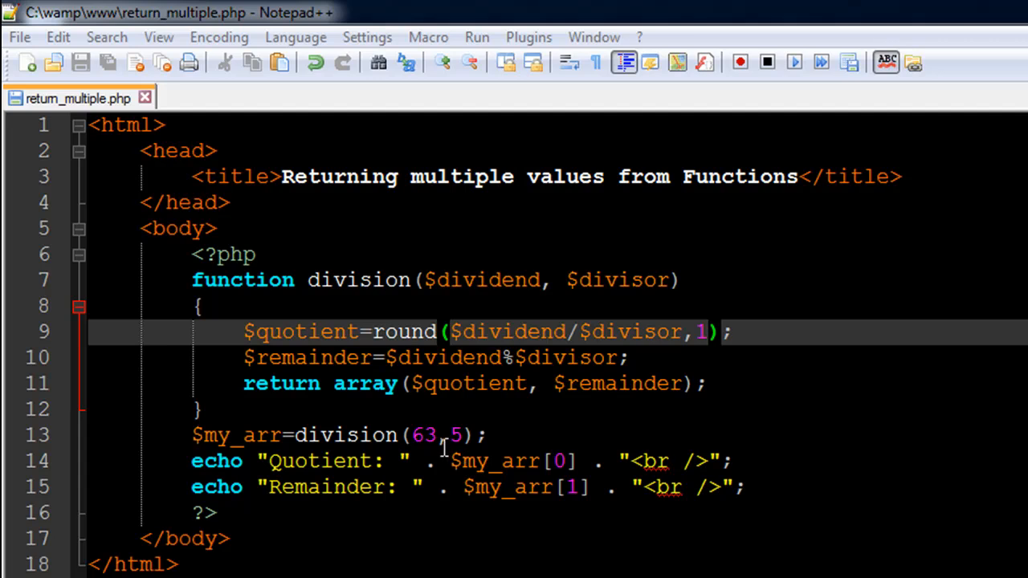
pyautogui.moveTo(438, 444)
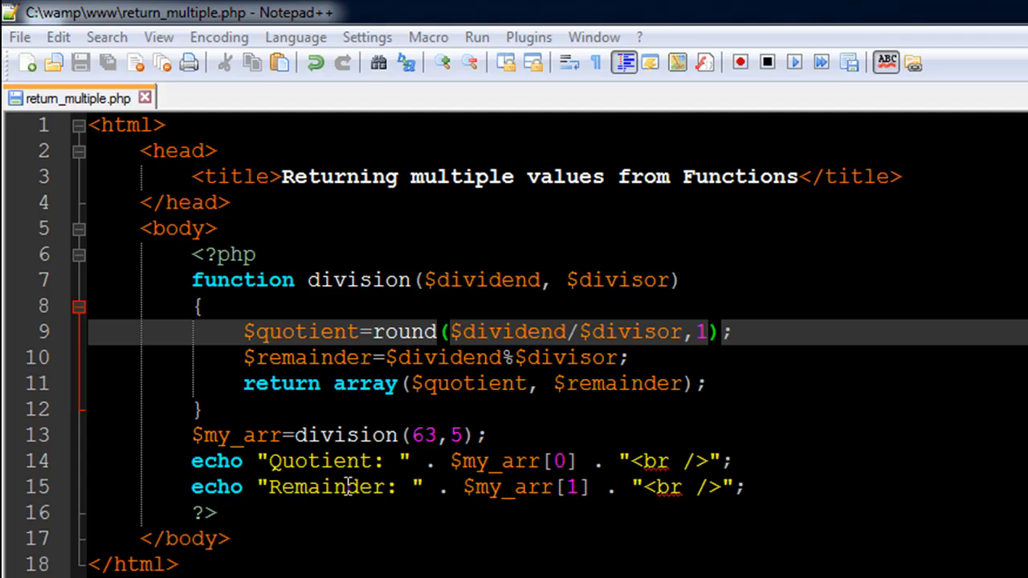
pyautogui.moveTo(571, 488)
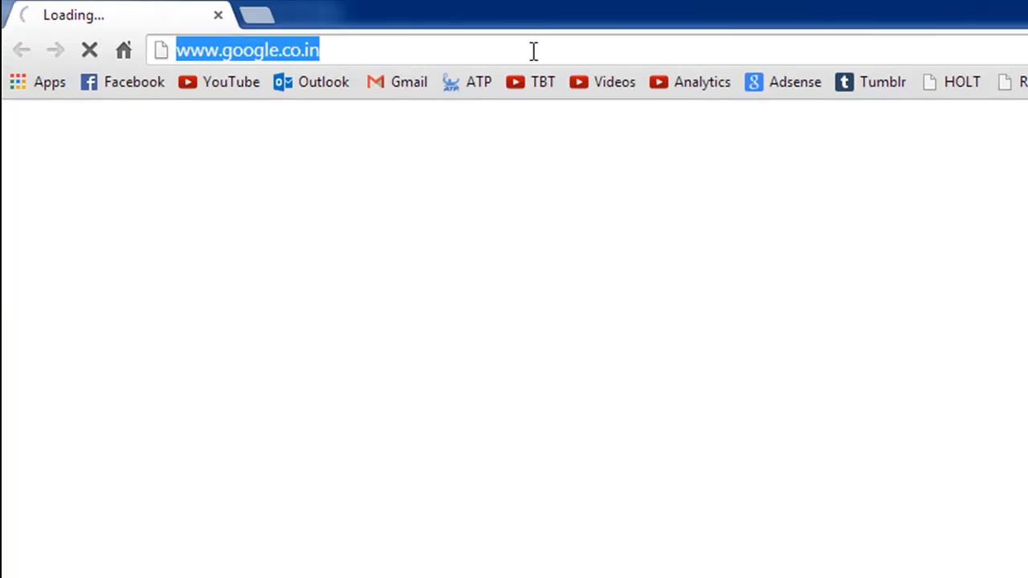
# - Load localhost/return_multiple.php in Chrome to show Quotient: 12.6 and Remainder: 3
pyautogui.write('localhost/return_multiple.php')
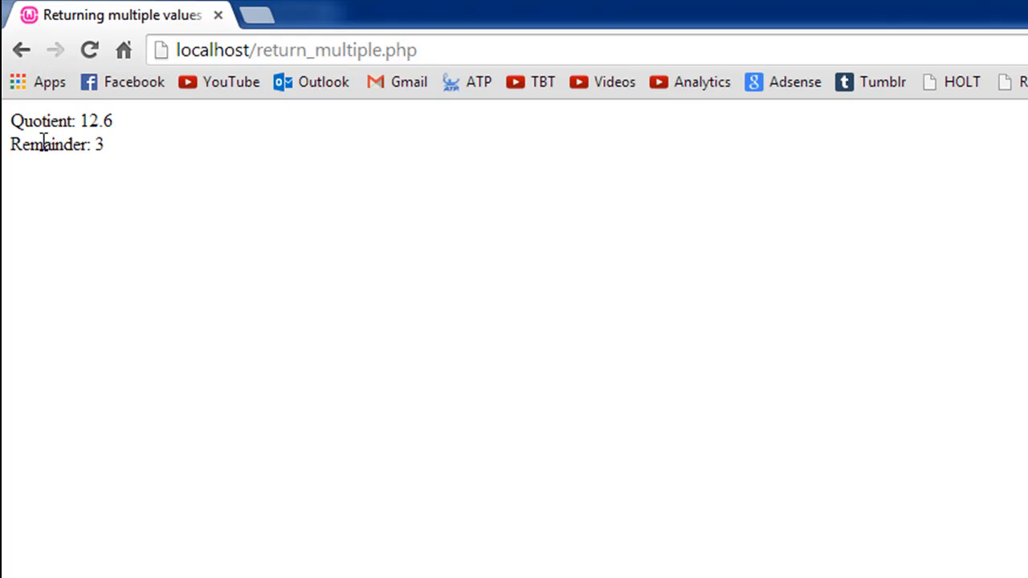
pyautogui.moveTo(121, 236)
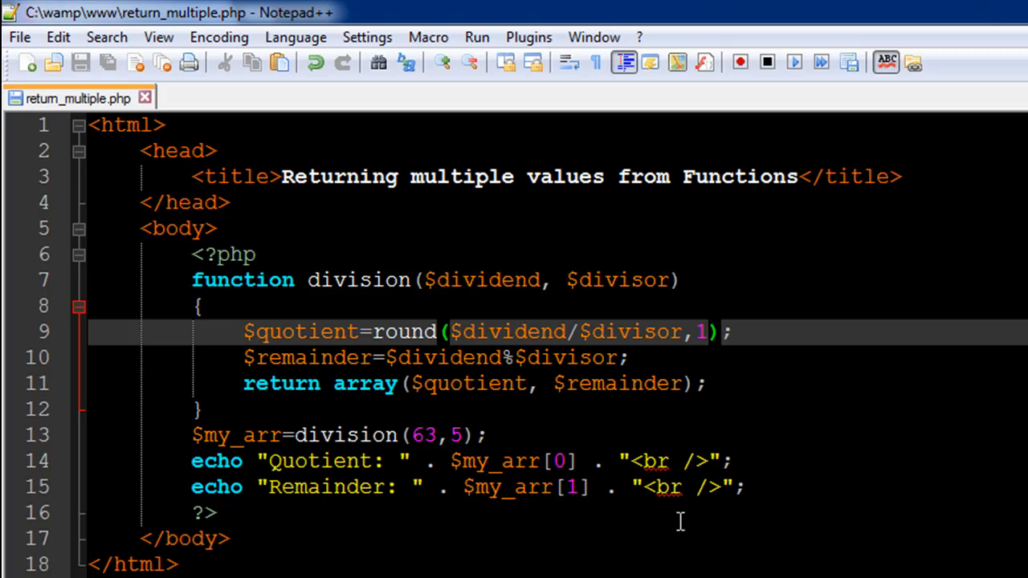
# - Return to Notepad++ and click into the return_multiple.php code editor
pyautogui.click(707, 332)
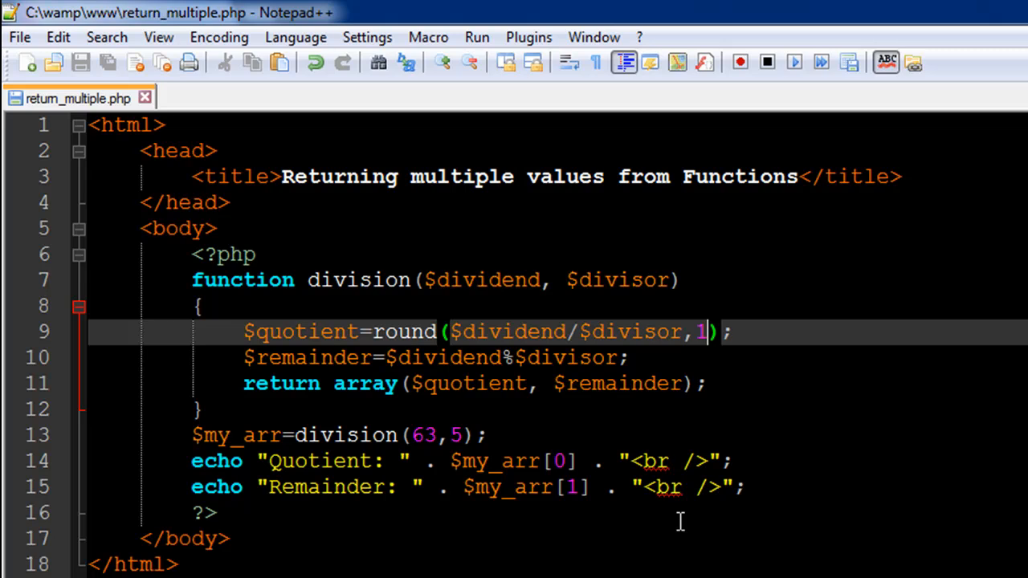